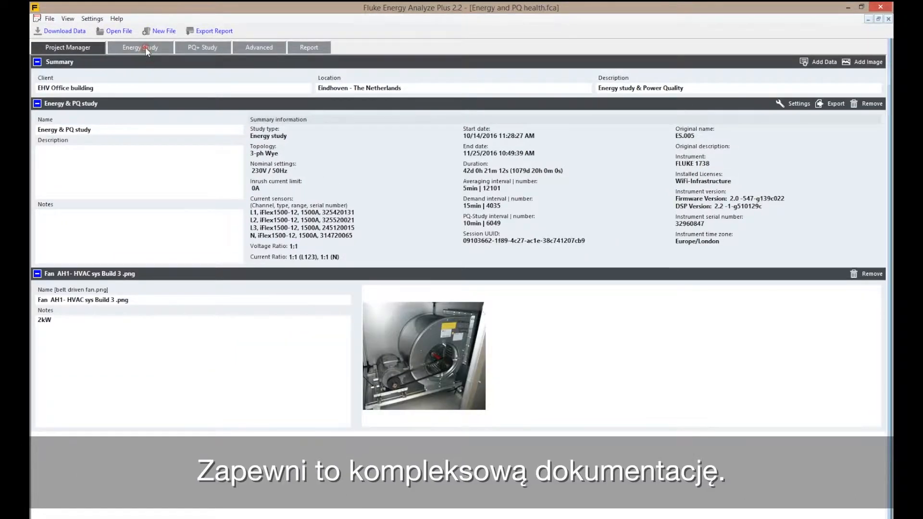
# Step: Show the one-week Energy Study demand graph with its Cost of Energy total (about 289.85 euros)
pyautogui.click(140, 47)
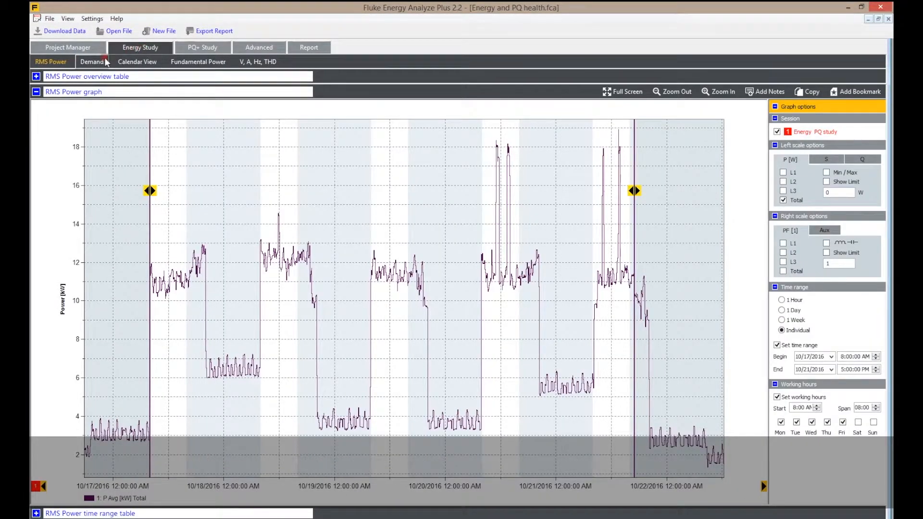
pyautogui.click(92, 61)
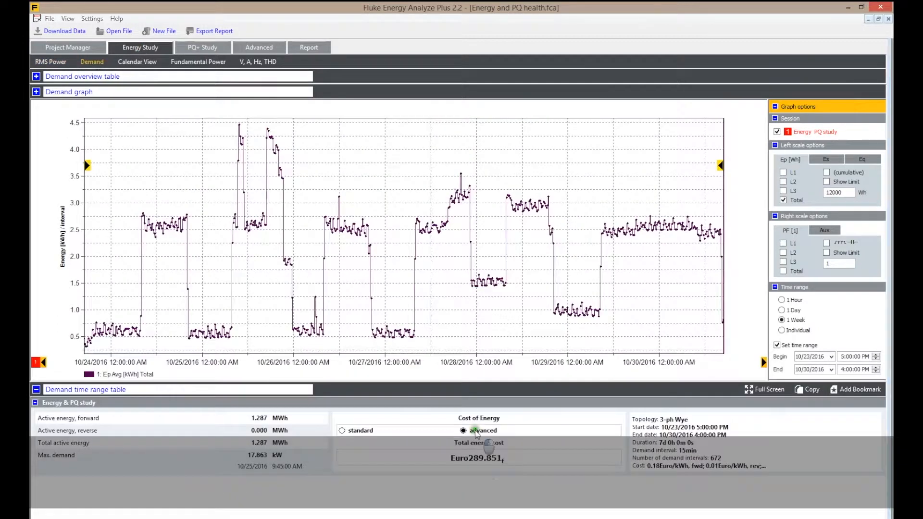
pyautogui.click(483, 431)
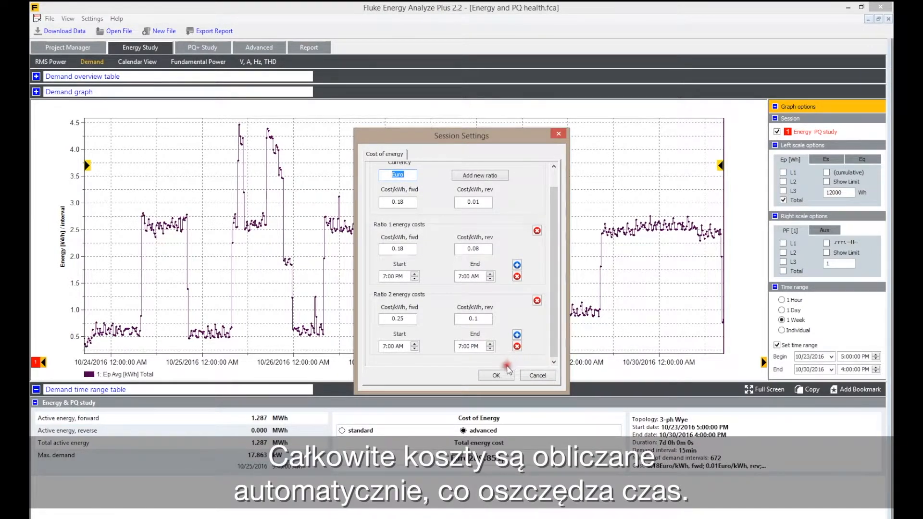
pyautogui.click(496, 375)
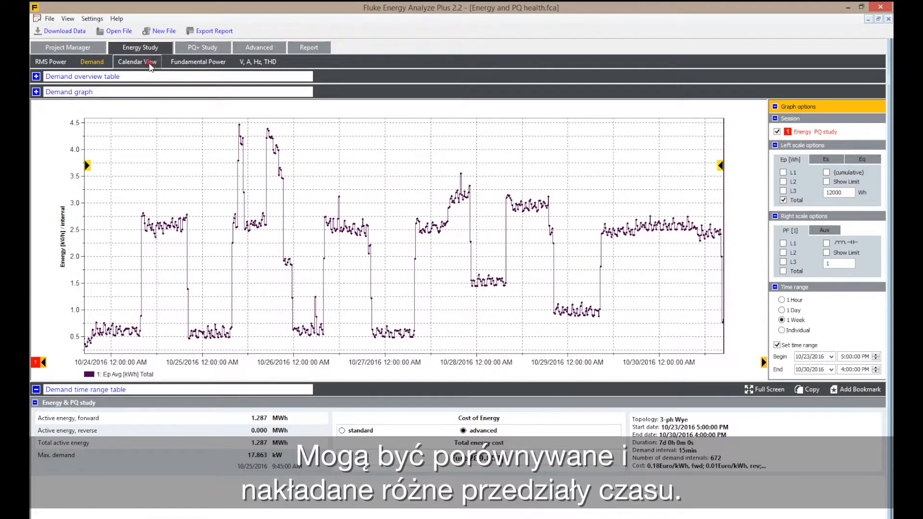
pyautogui.click(136, 61)
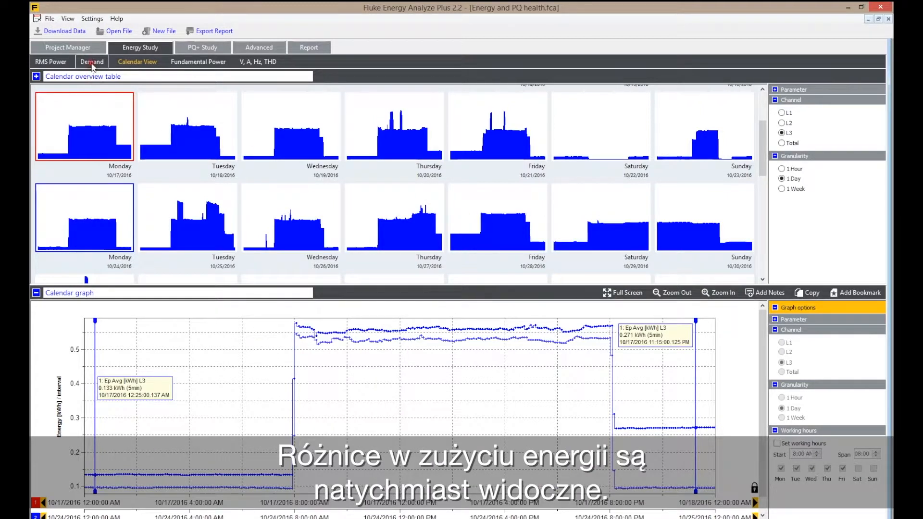
pyautogui.click(92, 61)
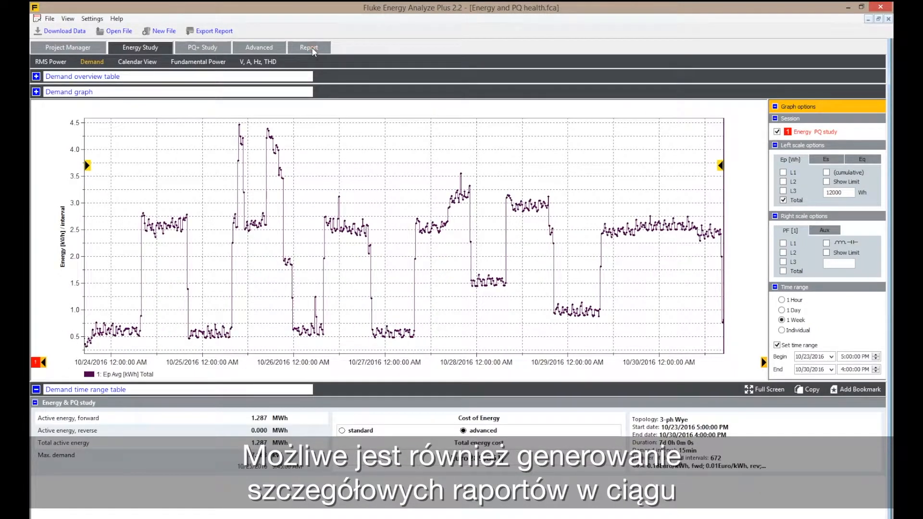
# Step: Add the Demand graph bookmark to the report and expand its section below the study summary
pyautogui.click(309, 47)
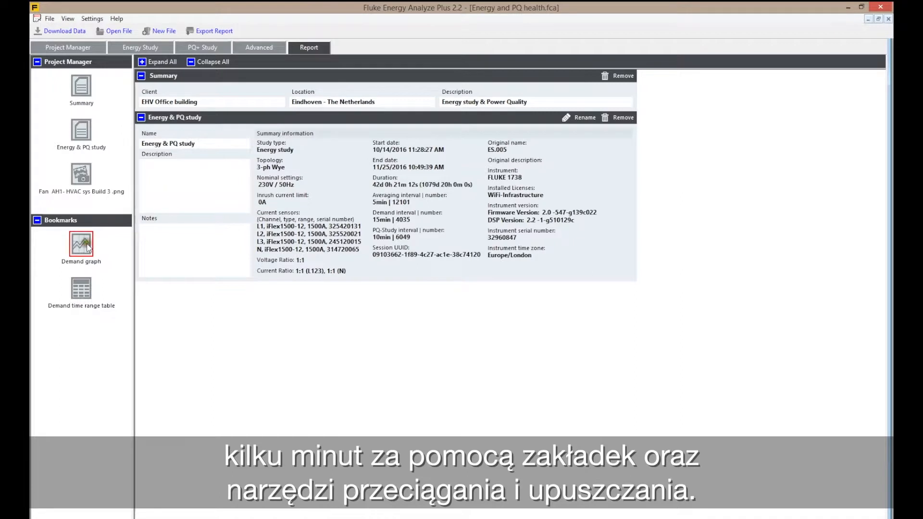
pyautogui.moveTo(81, 244); pyautogui.dragTo(159, 297)
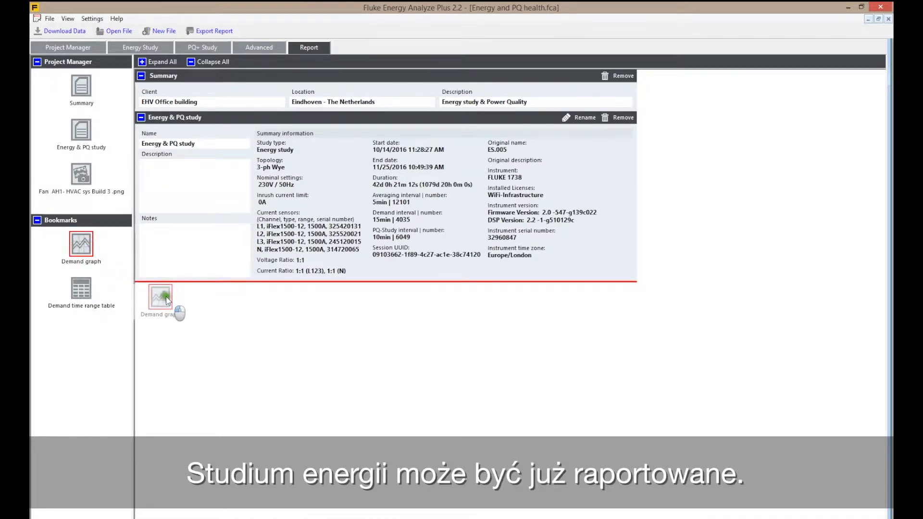
pyautogui.click(161, 296)
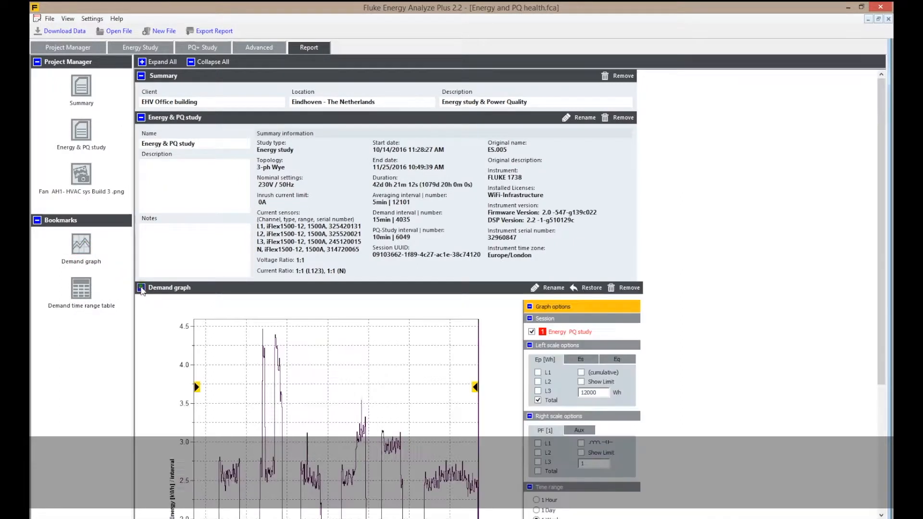
pyautogui.scroll(-3)
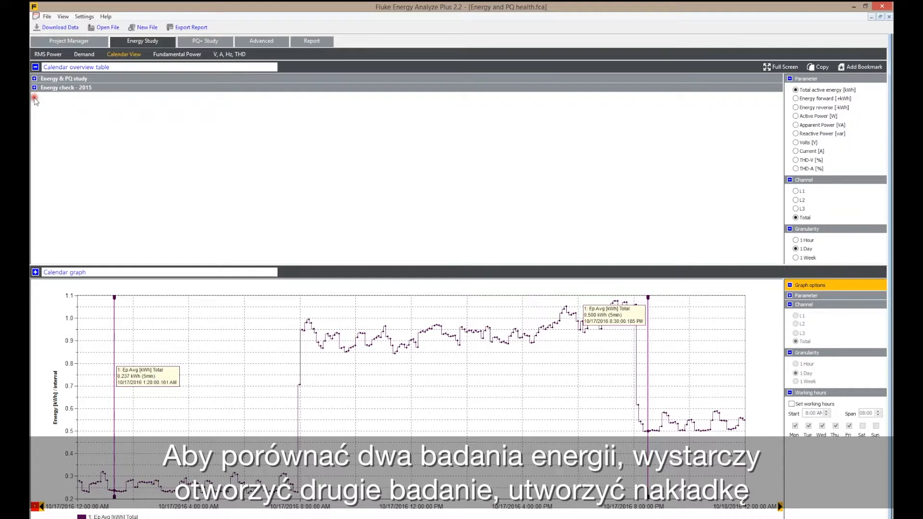
# Step: Overlay the Energy check - 2015 daily profiles, then view demand with both sessions listed
pyautogui.click(35, 87)
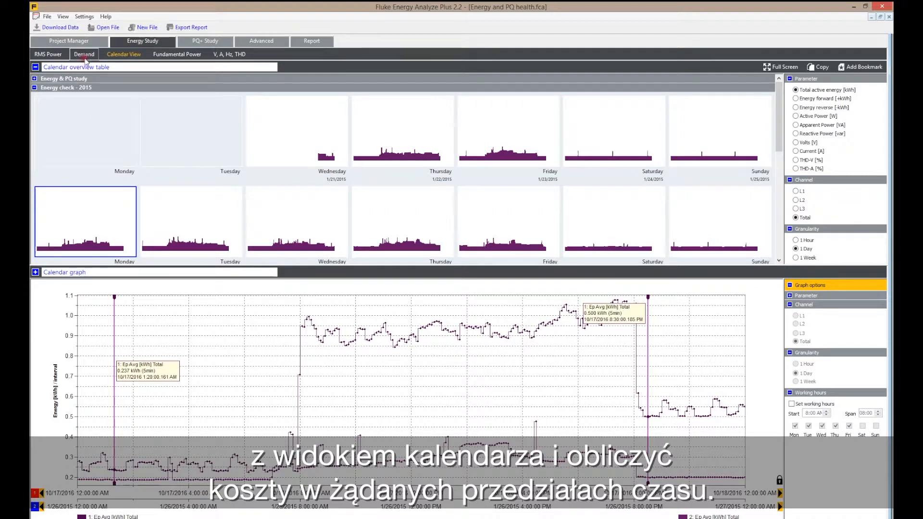
pyautogui.click(83, 54)
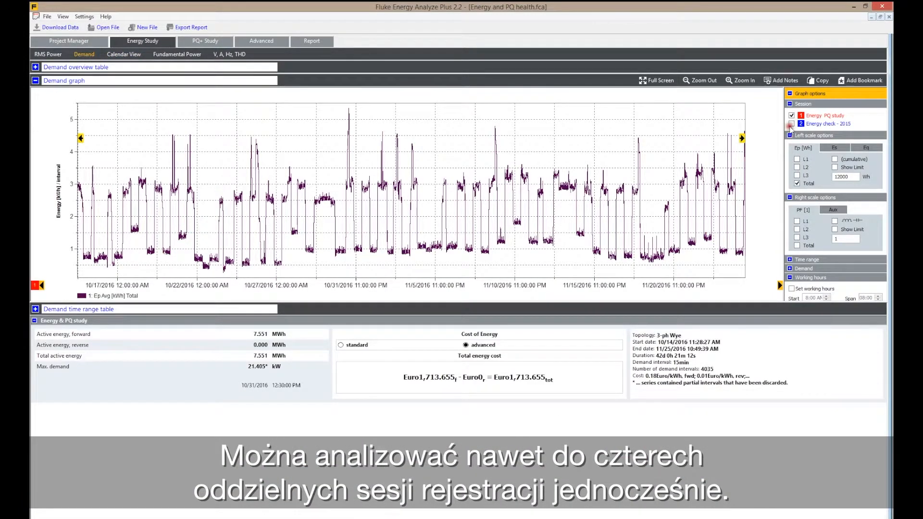
# Step: Open the PQ+ Study events list showing the swell event's RMS voltage profile
pyautogui.click(205, 40)
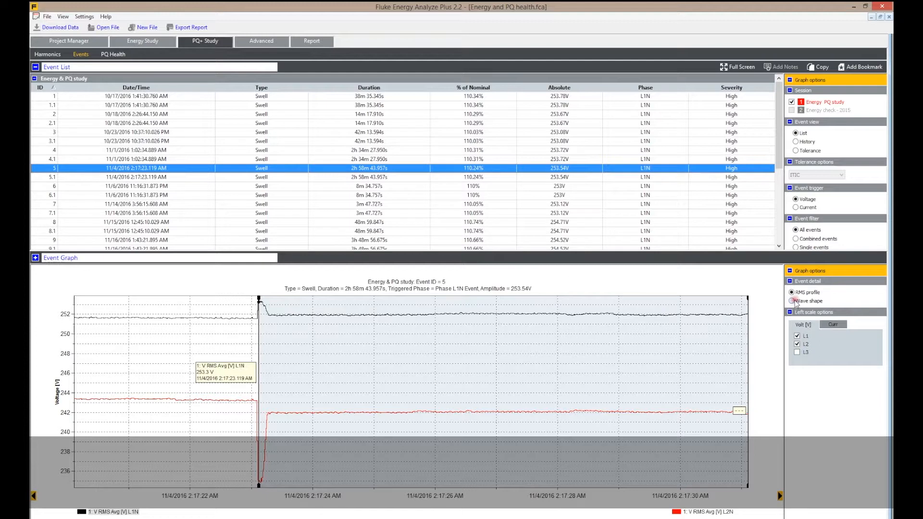
# Step: Show swell event 5 as a voltage waveform, review harmonics, then open the Advanced graph
pyautogui.click(793, 301)
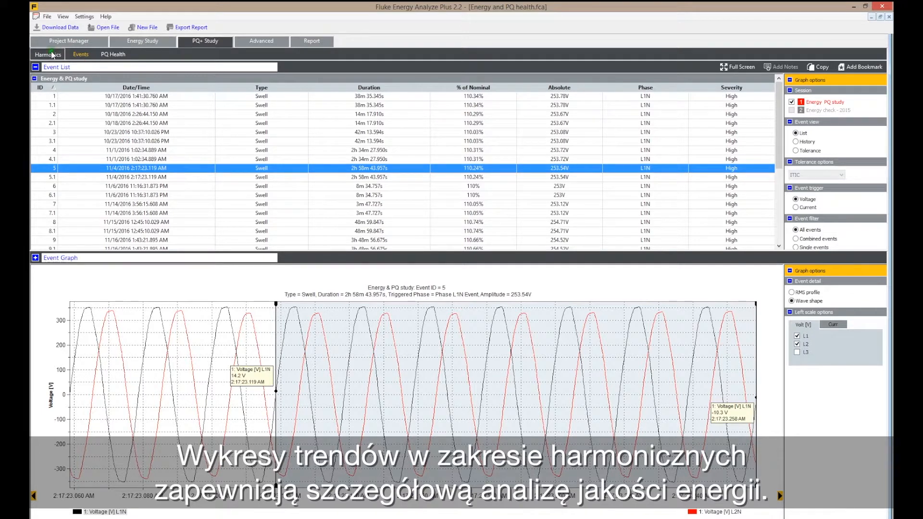
pyautogui.click(47, 54)
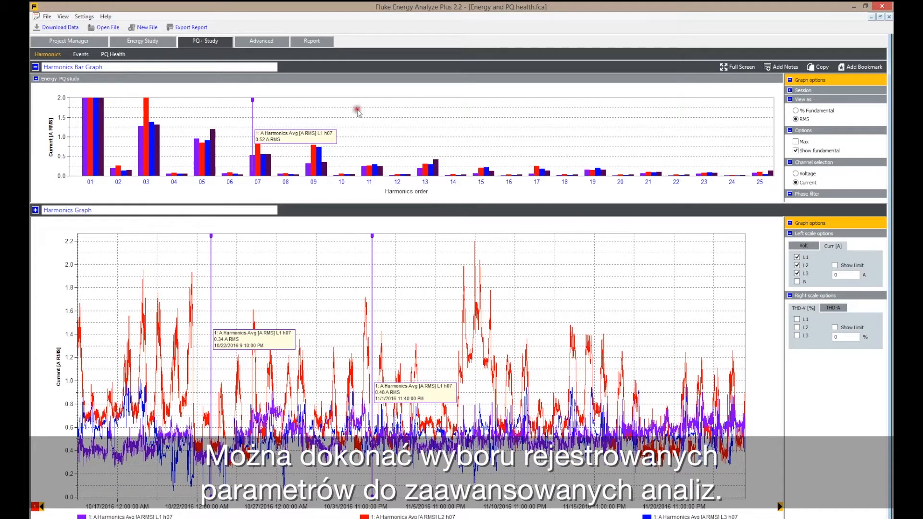
pyautogui.click(260, 41)
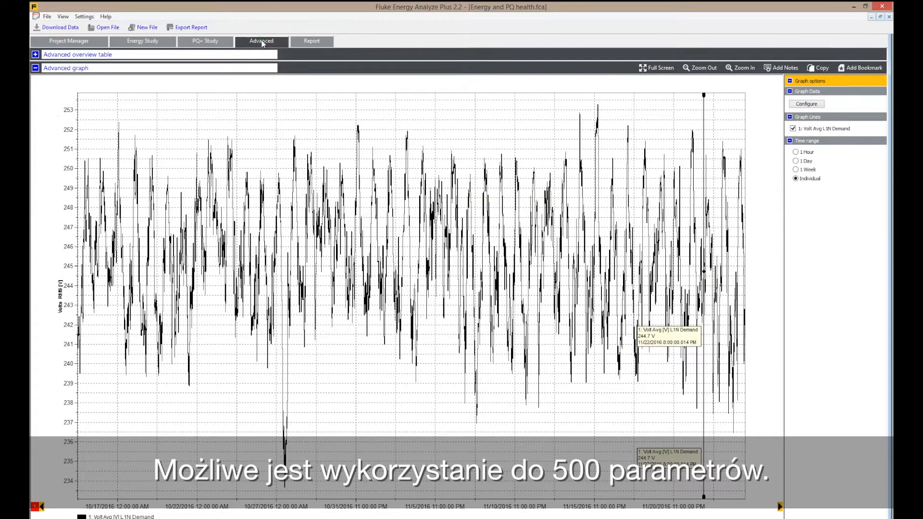
# Step: Add the Avg L1, L2 and L3 current trend channels to the advanced graph
pyautogui.click(806, 104)
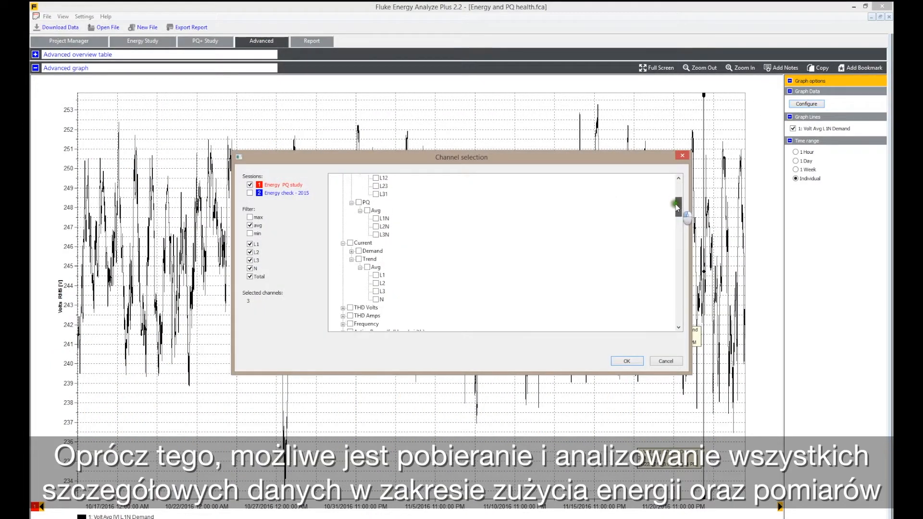
pyautogui.click(375, 276)
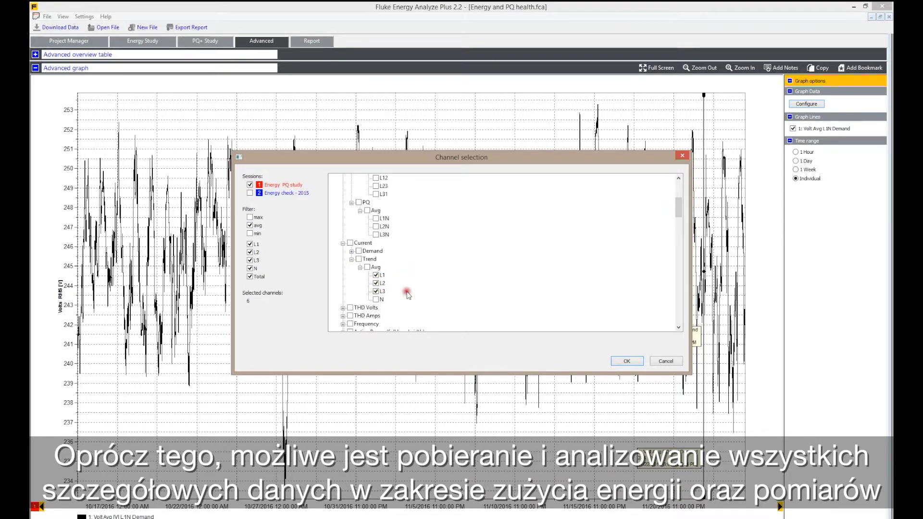
pyautogui.click(626, 361)
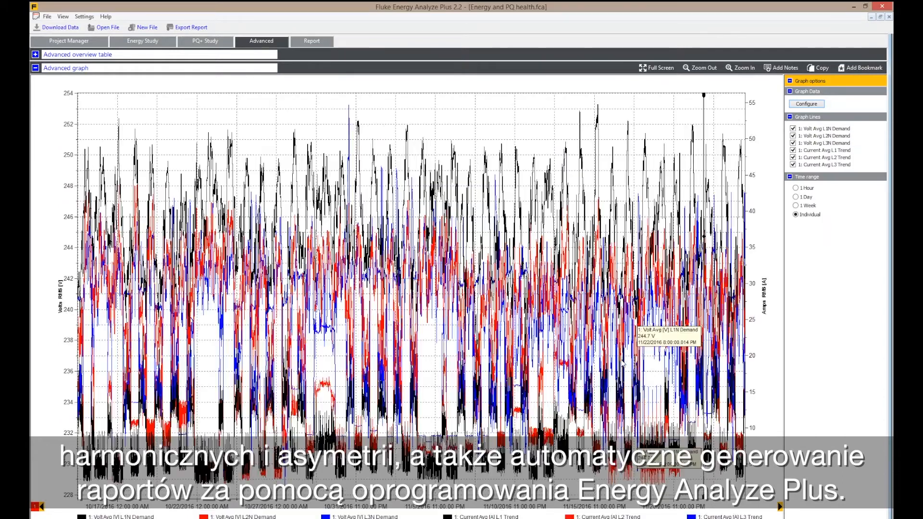